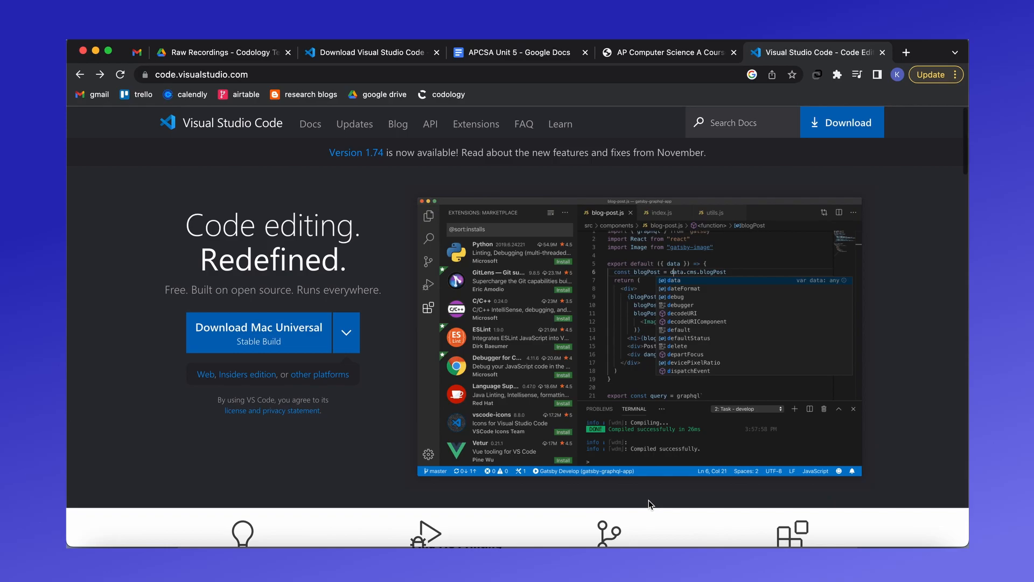
mouse_move(848, 167)
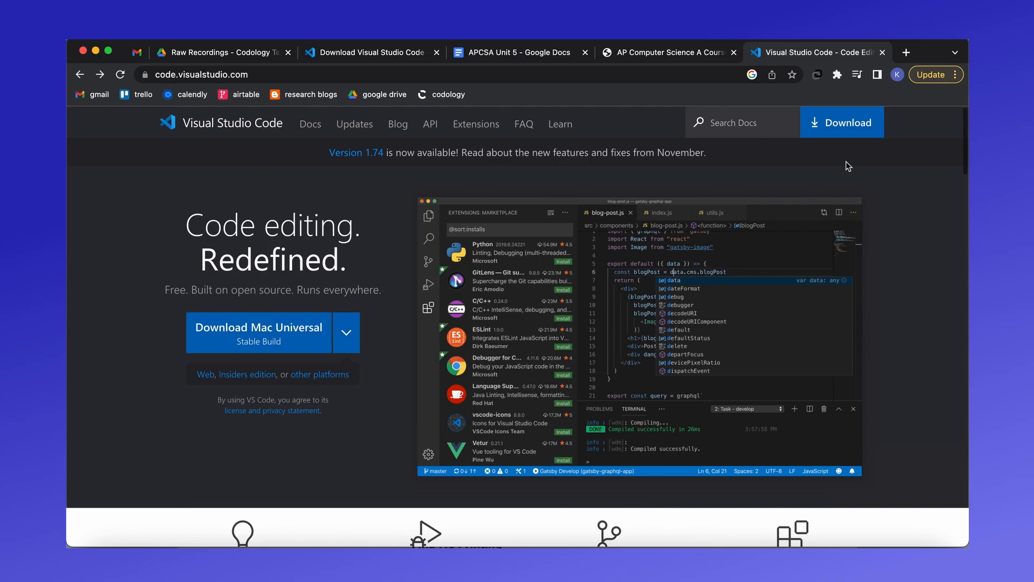
- Download the Mac VSCode-darwin zip from code.visualstudio.com
left_click(842, 122)
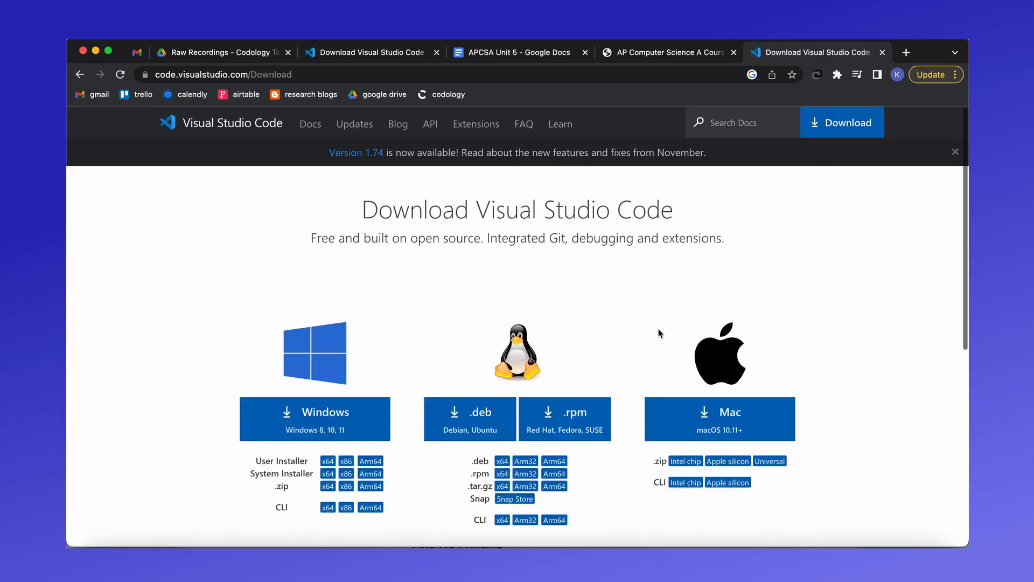
left_click(719, 412)
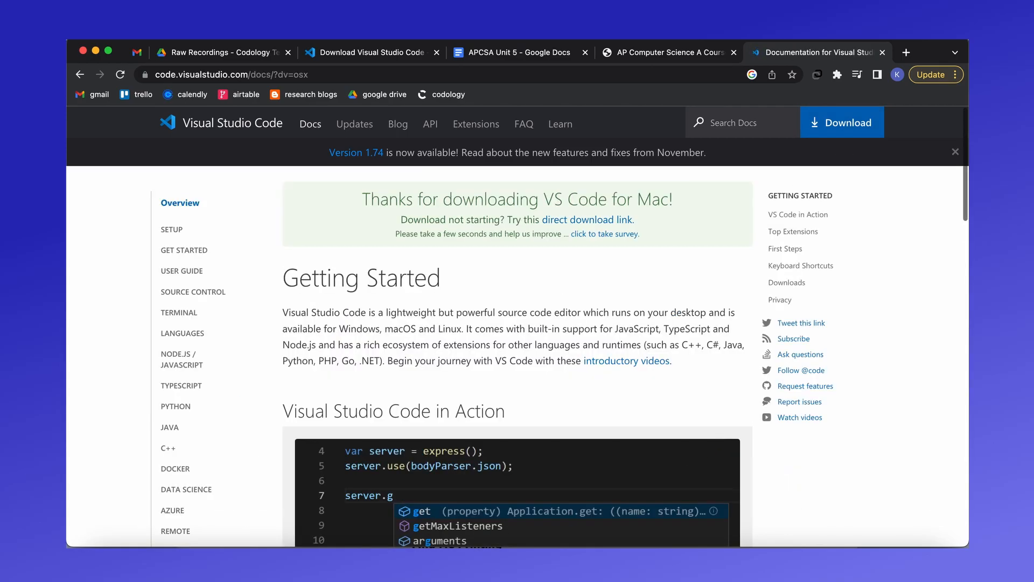
left_click(842, 122)
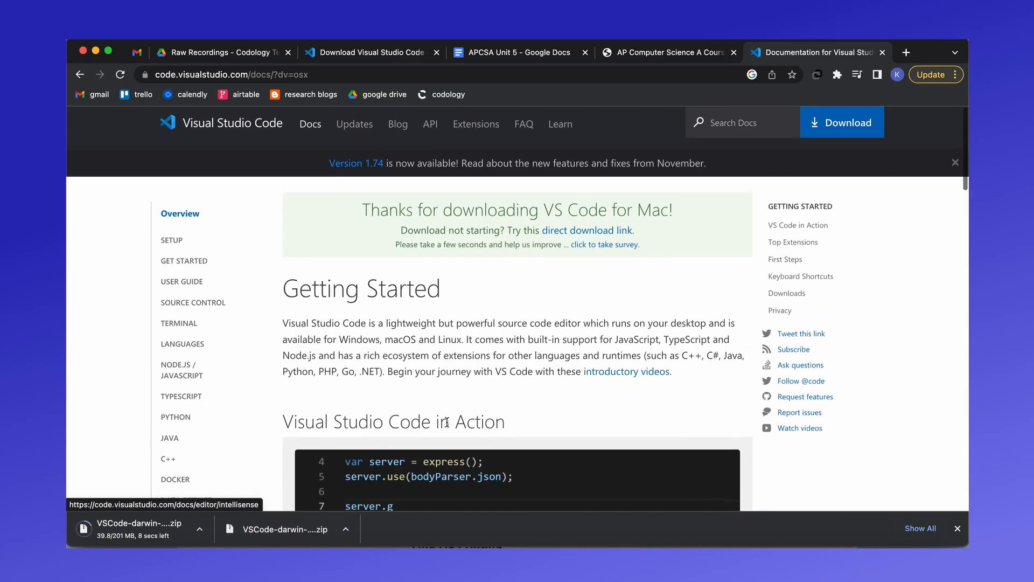
scroll("down", 3)
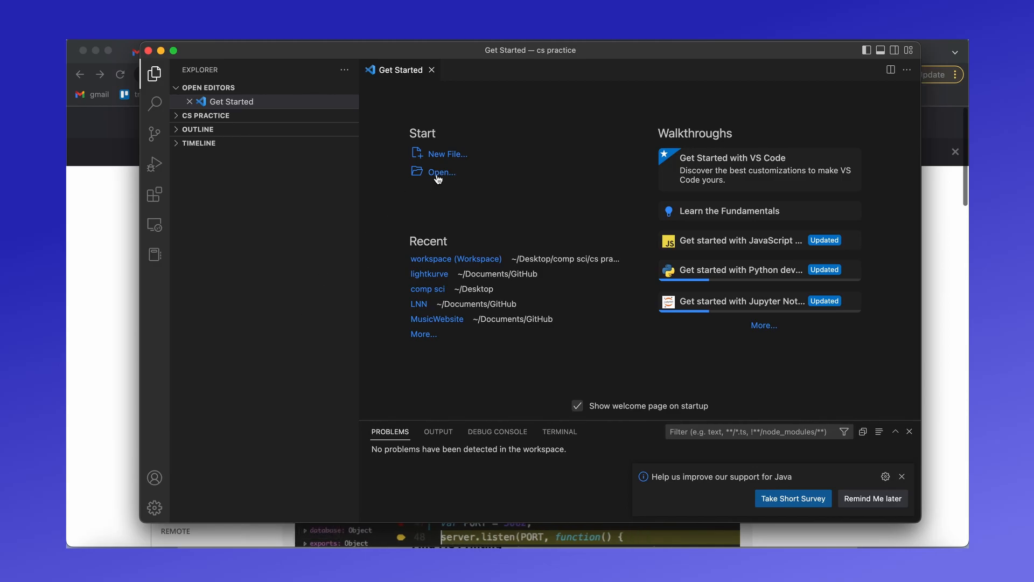
- Open the 'cs practice' folder as the VS Code workspace
left_click(441, 171)
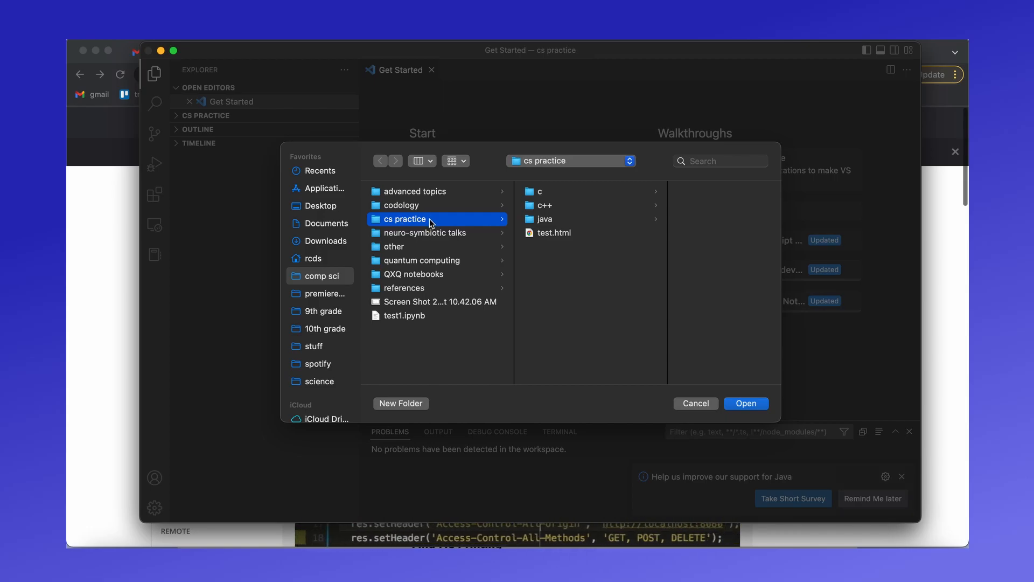
left_click(695, 403)
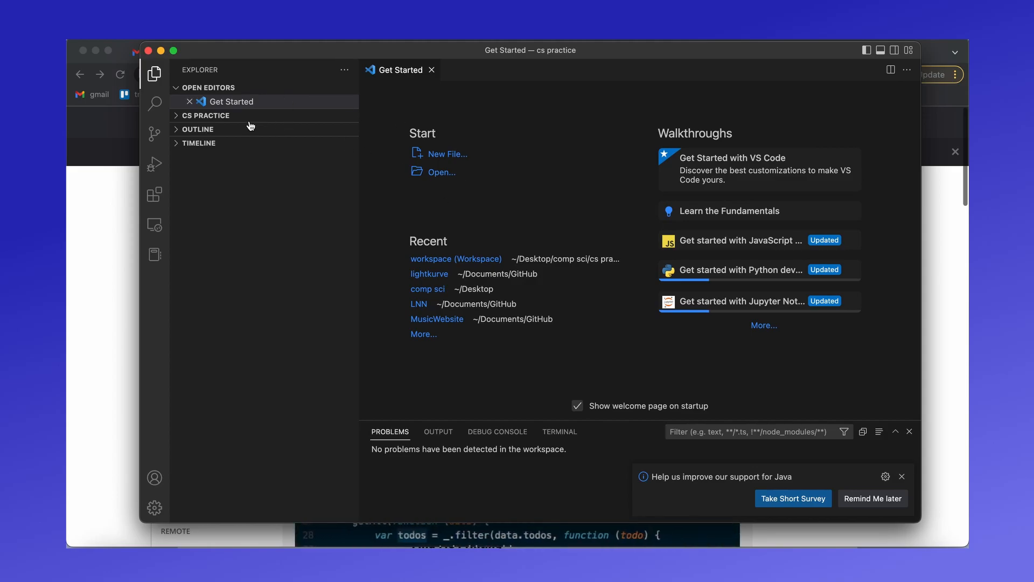
- Add a new file named HelloWorld.java under CS PRACTICE in the Explorer
left_click(206, 115)
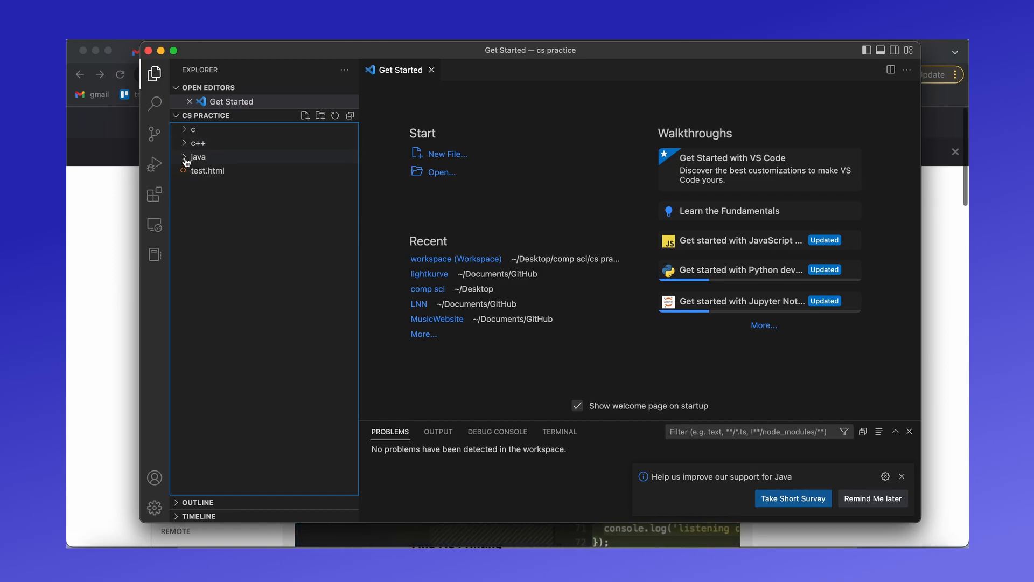
mouse_move(207, 170)
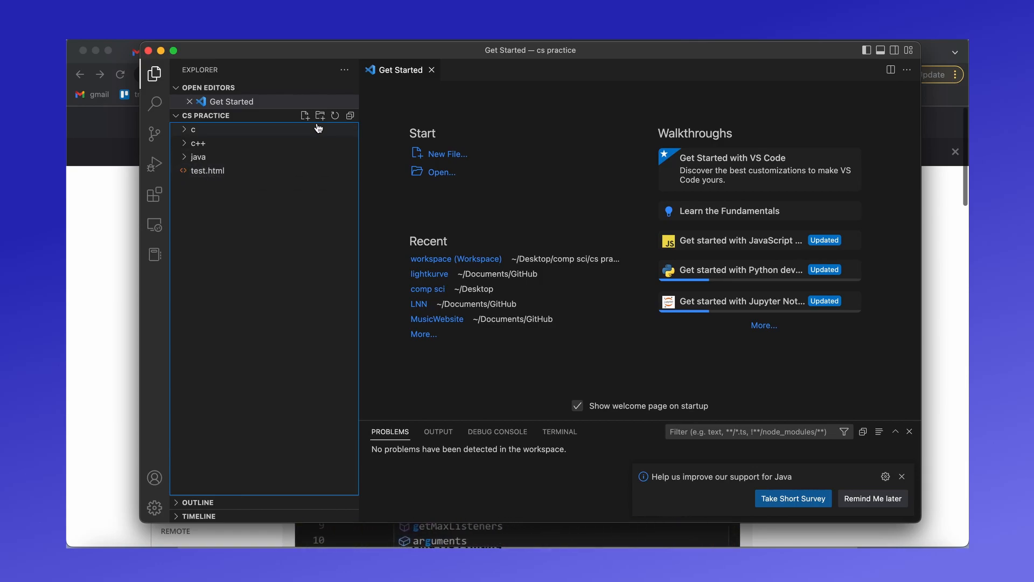
left_click(305, 116)
type("HelloWorld.java")
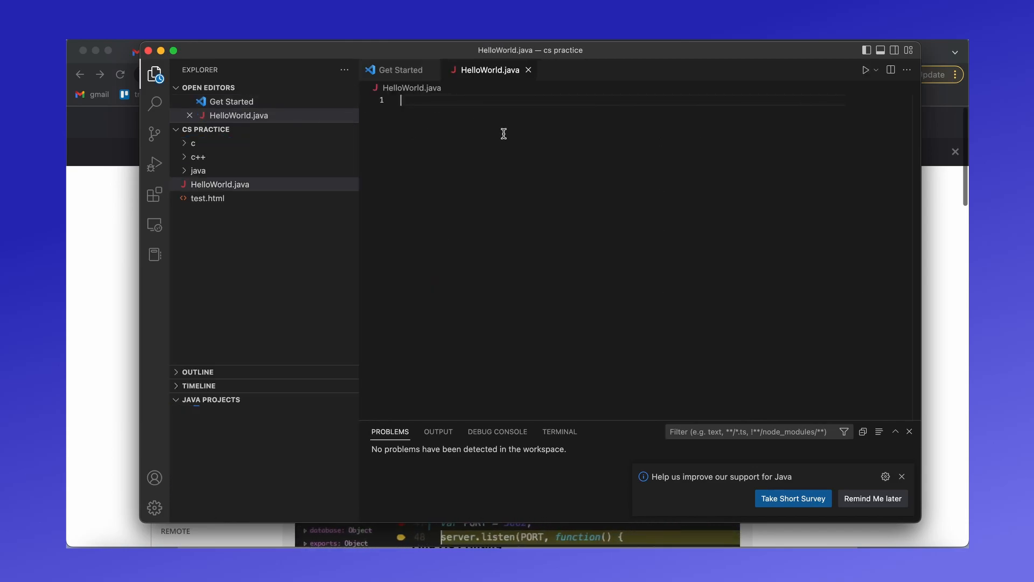
- Write the public class HelloWorld skeleton with a static void method start
type("public class")
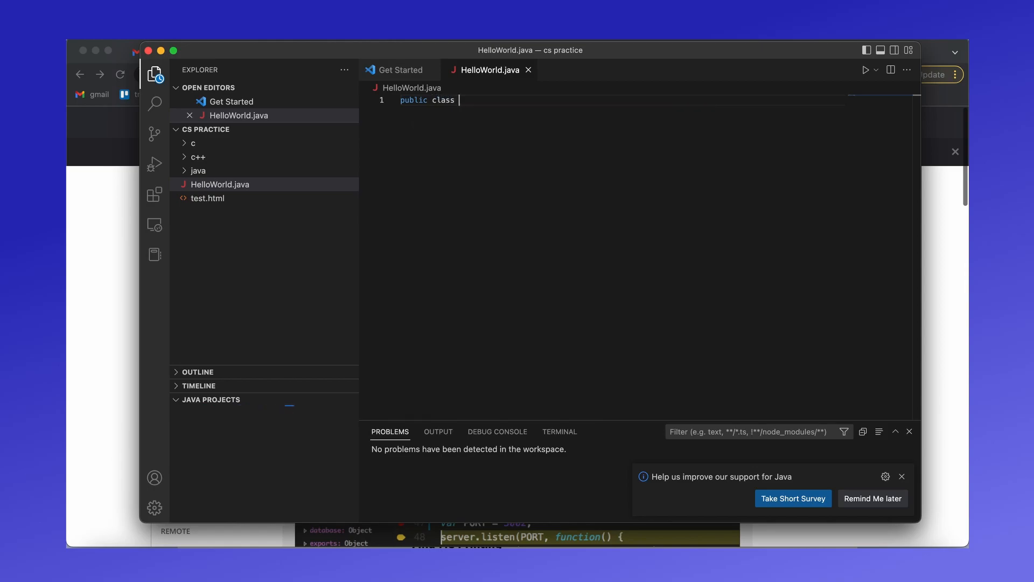
type("HelloWorld")
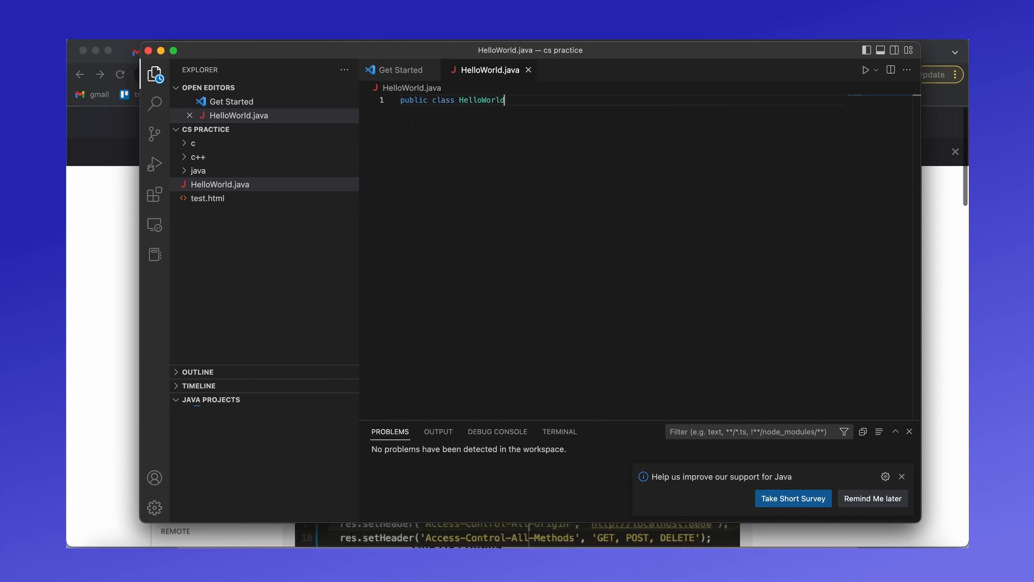
type("{}")
type("public")
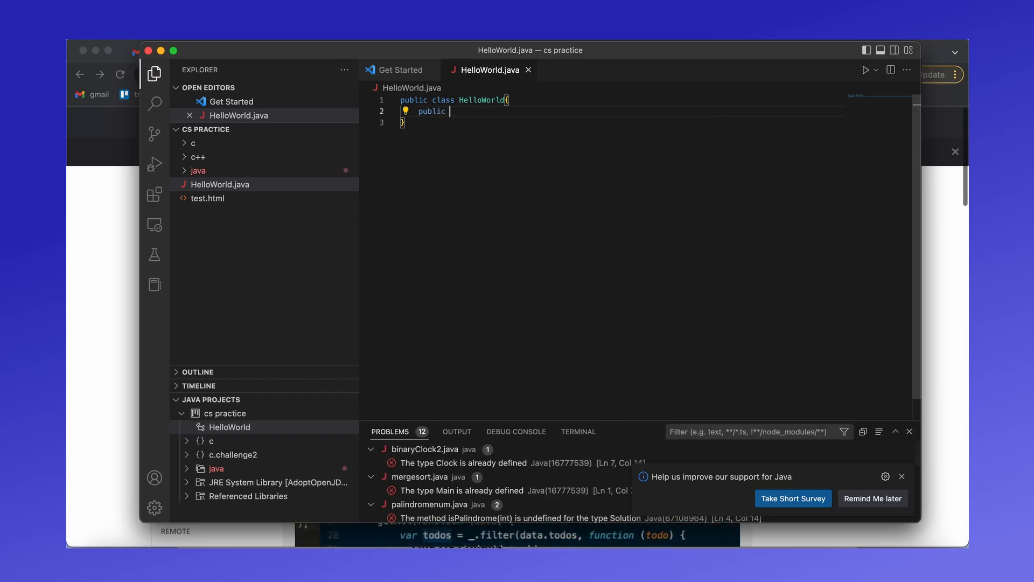
type("static void")
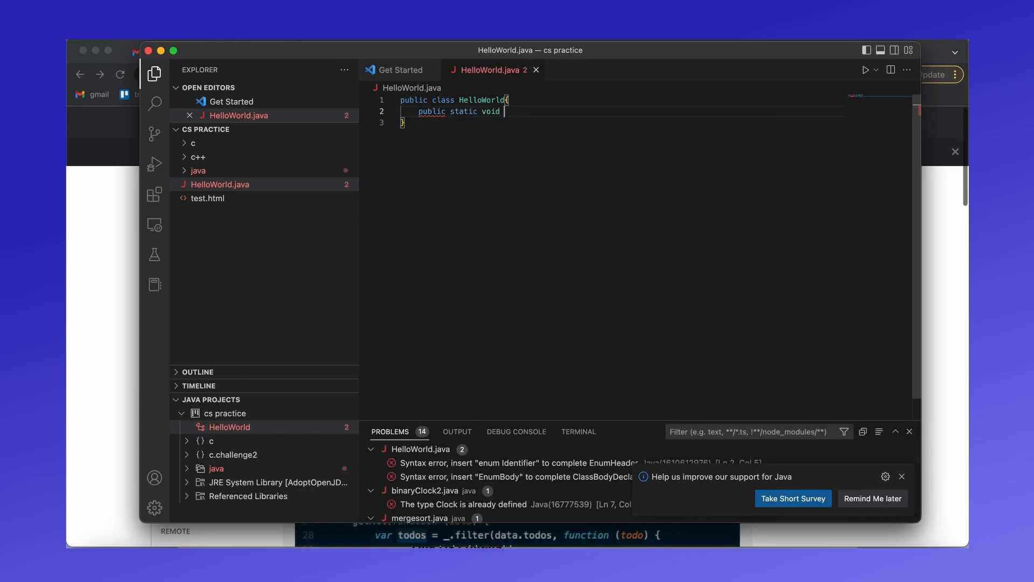
- Add main(String [] args) containing System.out.println("Hello World");
type("main(String )")
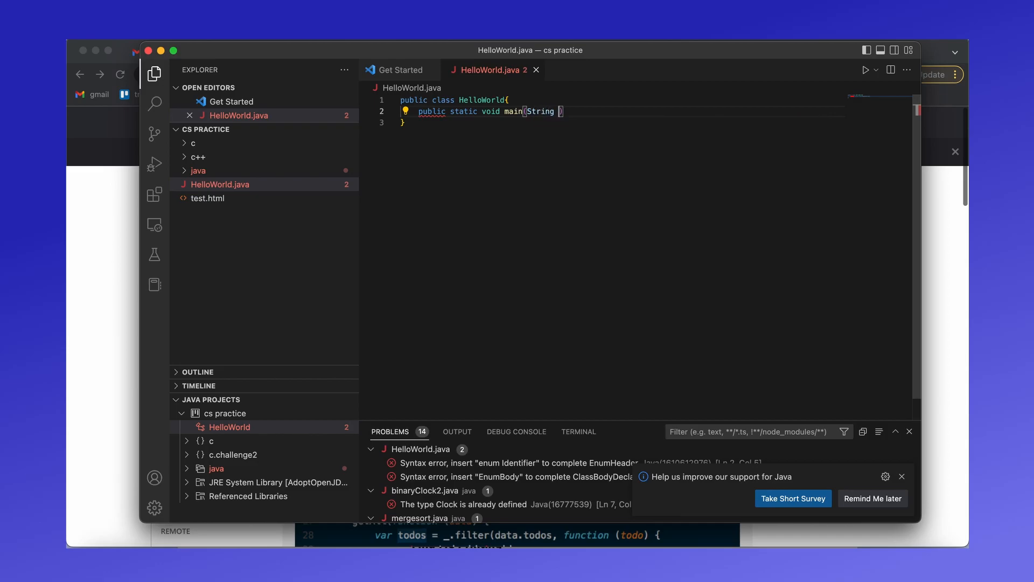
type("[] args){")
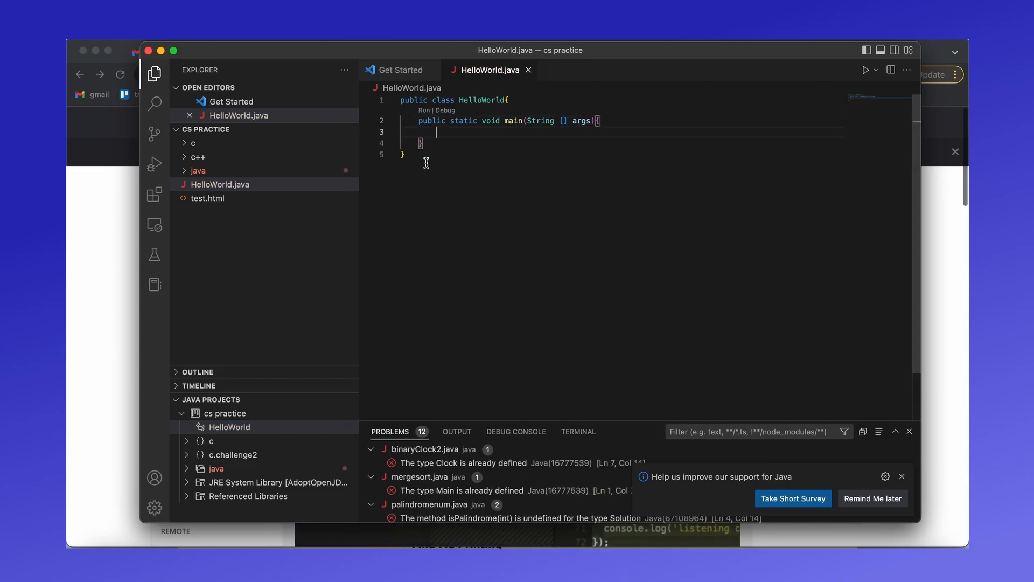
type("System.out.println")
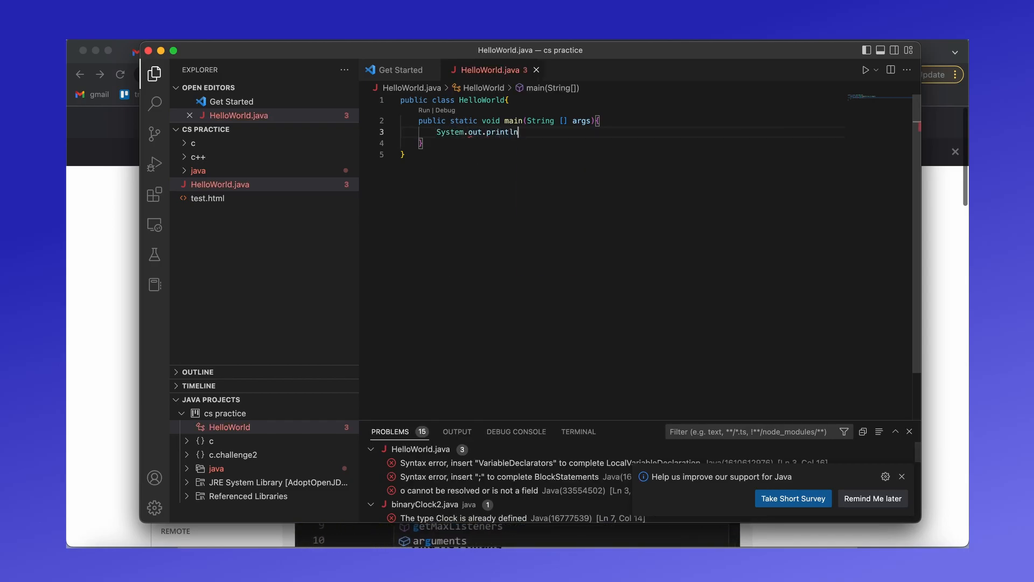
type("()")
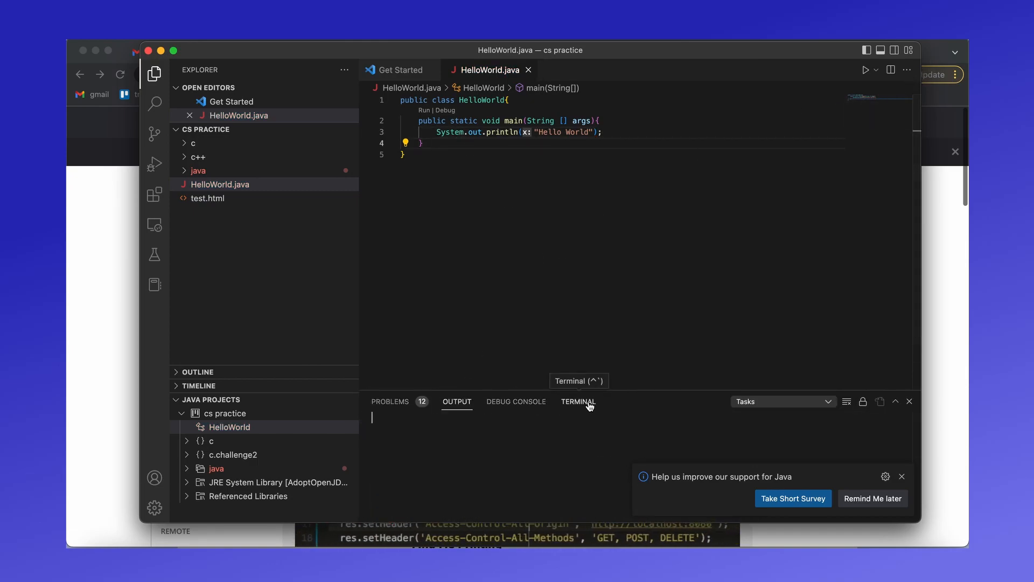
- In the terminal, compile with javac HelloWorld.java and run java HelloWorld
left_click(577, 401)
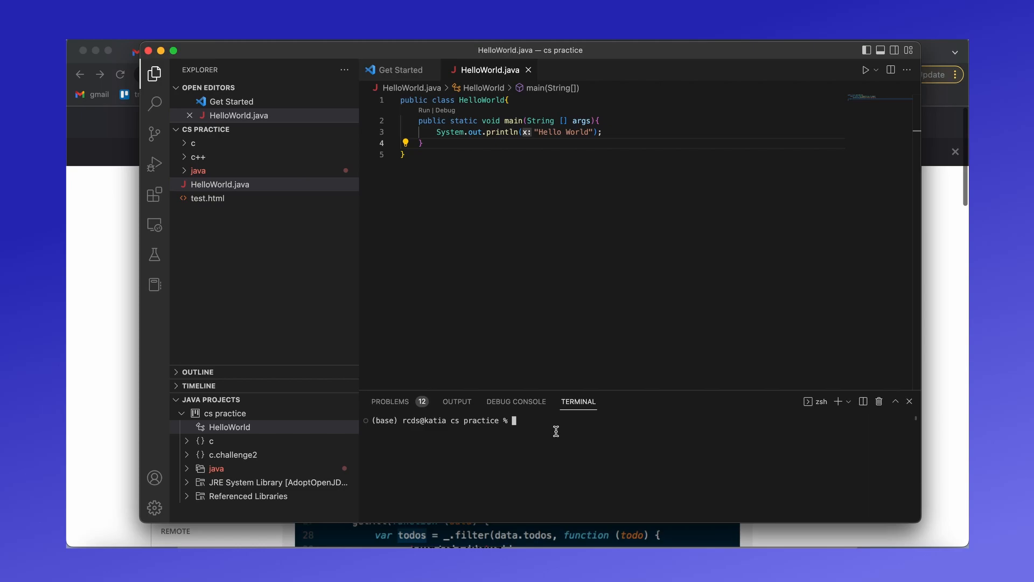
type("javac HelloWorld.jav")
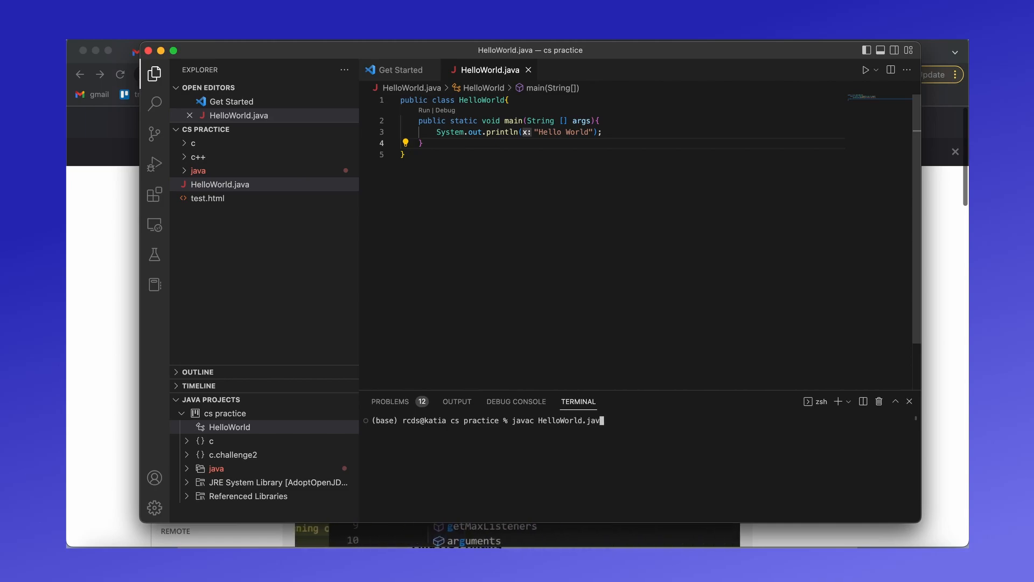
key("enter")
type("java H")
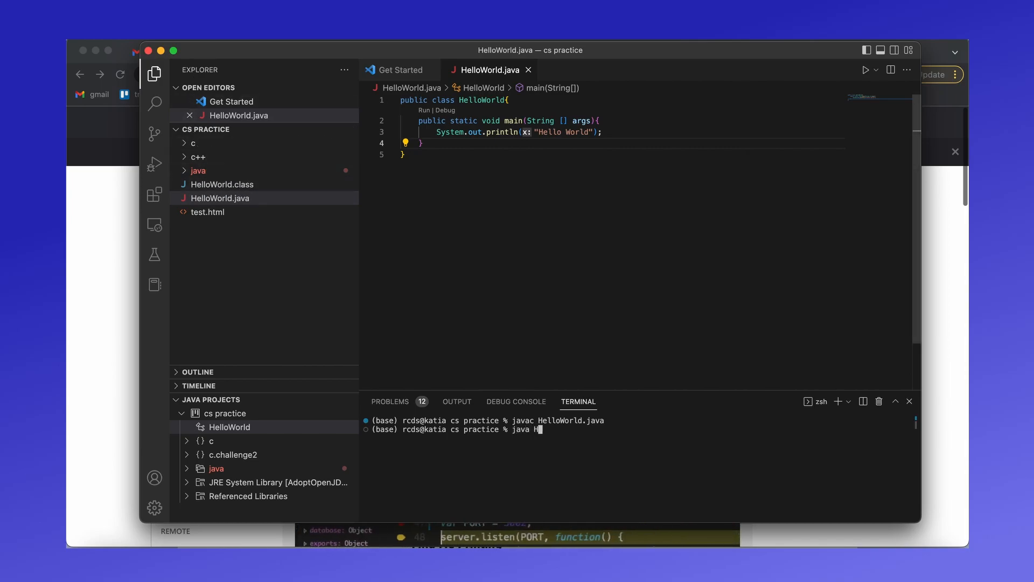
type("elloWorld")
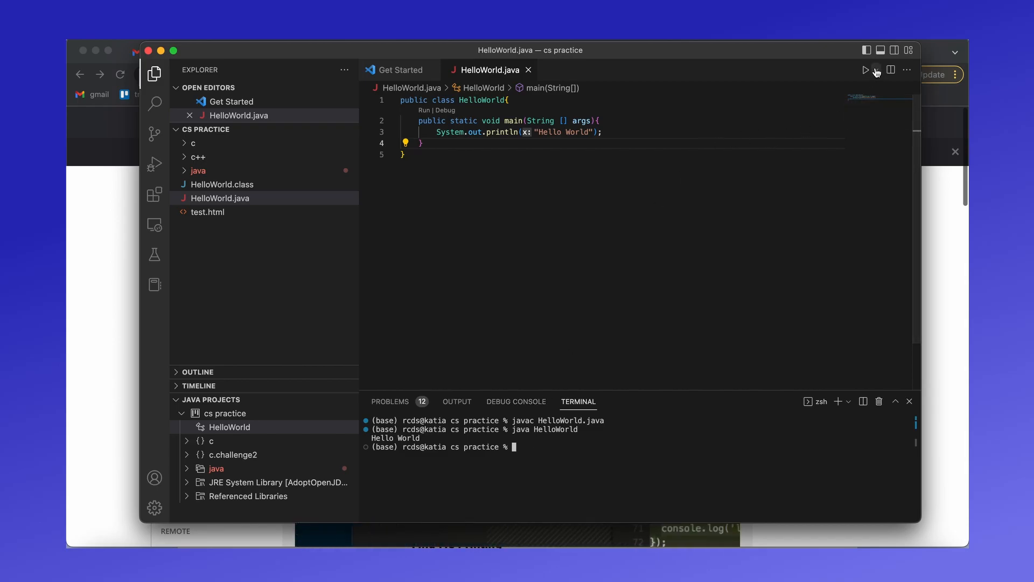
mouse_move(875, 70)
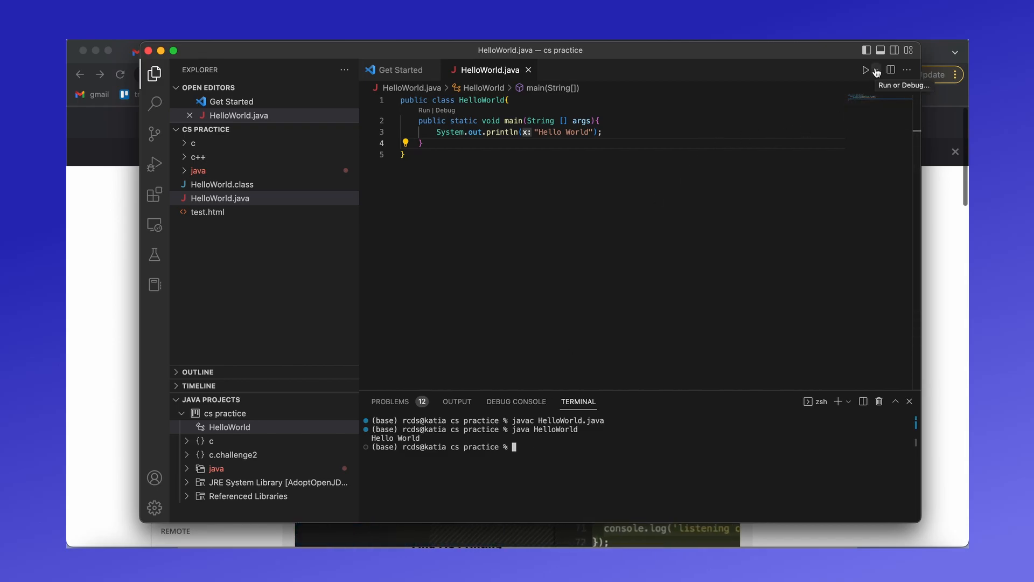
- Run HelloWorld with the Run Java button, continuing past the Build failed warning
left_click(866, 69)
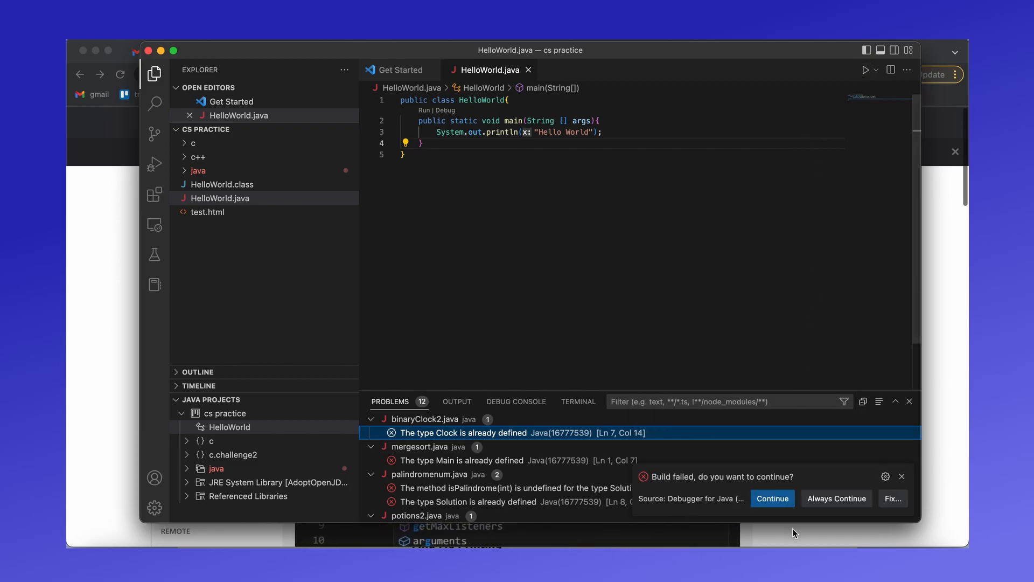
left_click(772, 497)
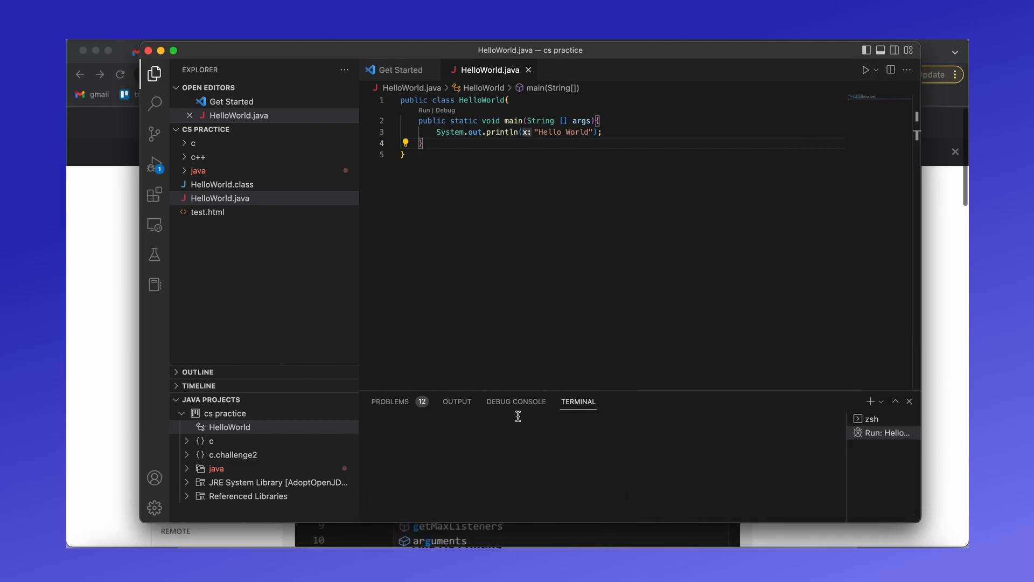